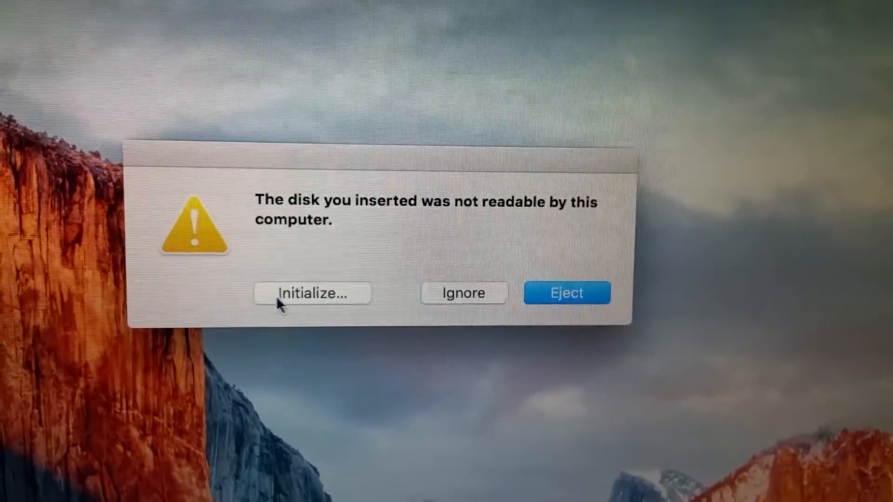
# Step: Choose Initialize on the unreadable-disk alert so Disk Utility lists the drives
pyautogui.click(311, 294)
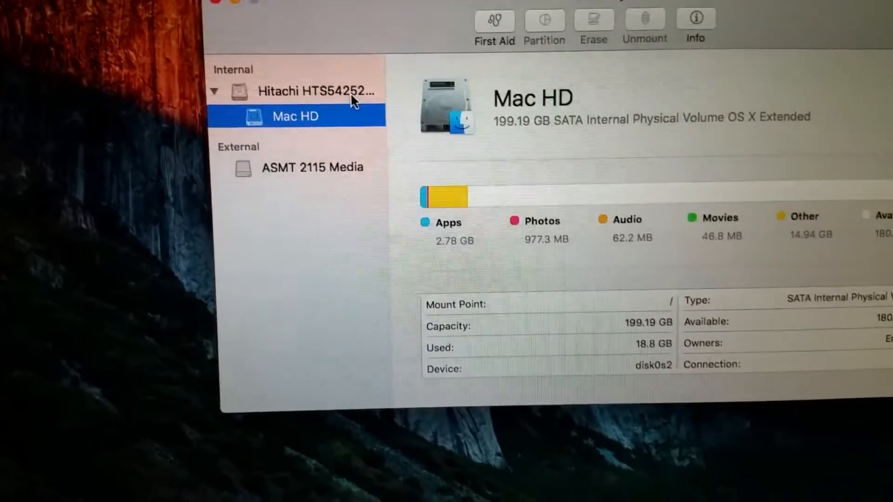
# Step: Review the internal Hitachi disk's details, then quit Disk Utility
pyautogui.click(313, 91)
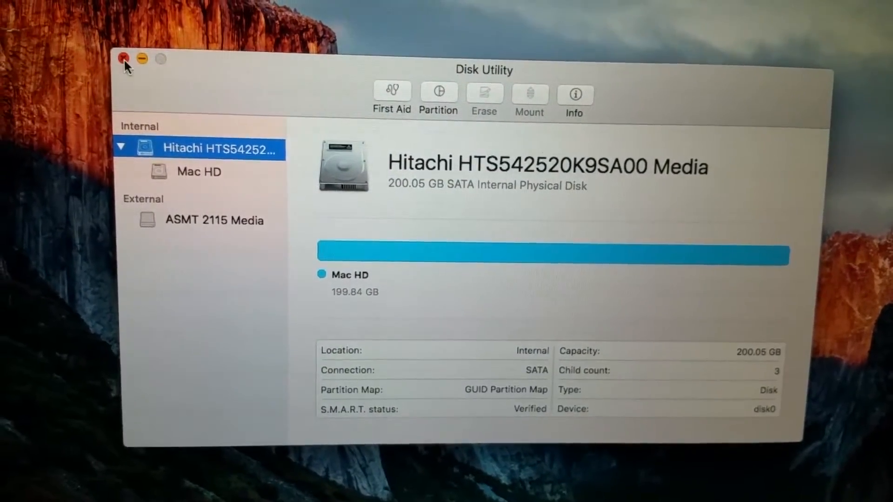
pyautogui.click(123, 60)
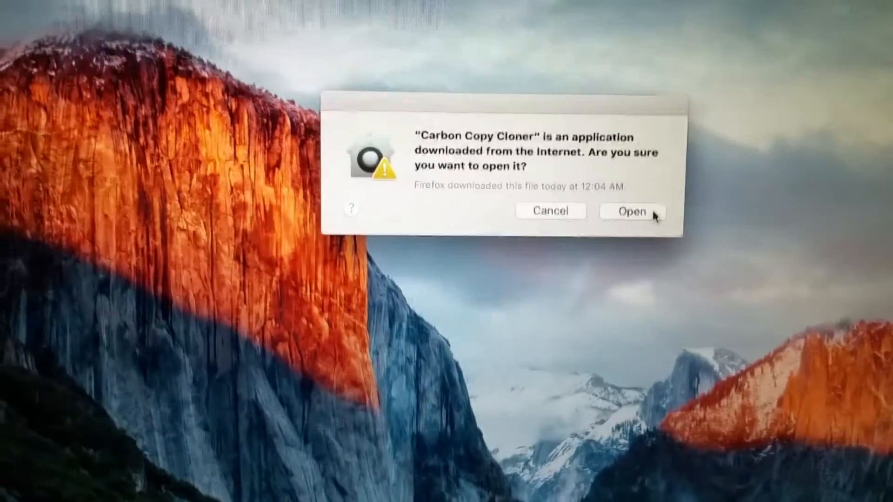
# Step: Confirm opening the downloaded Carbon Copy Cloner and agree to its licence
pyautogui.click(632, 211)
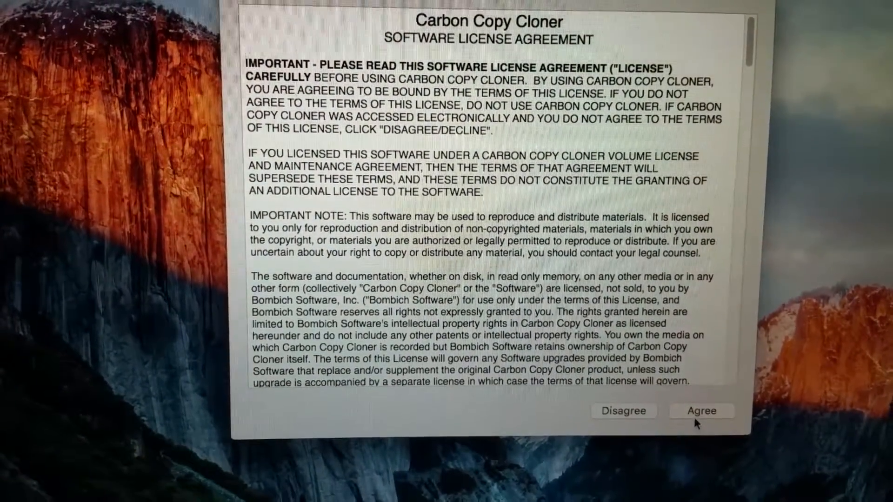
pyautogui.click(702, 411)
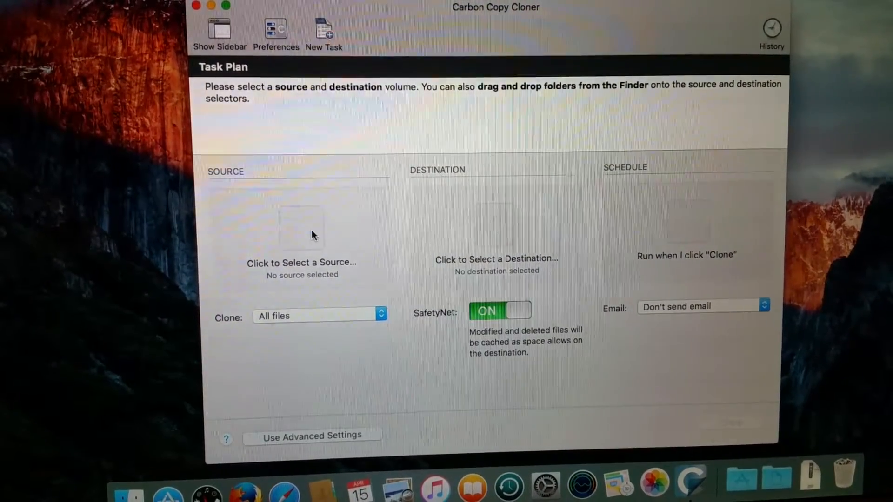
# Step: Set Mac HD as the clone source and look for a destination volume
pyautogui.click(303, 227)
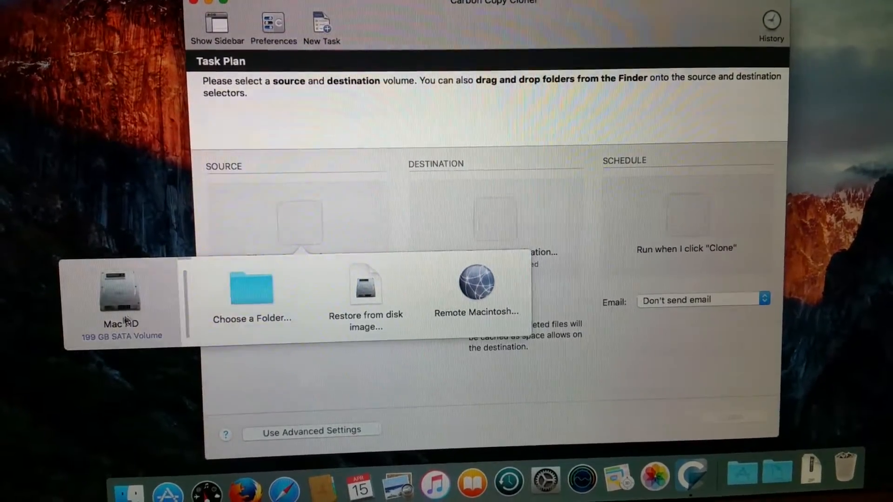
pyautogui.click(120, 292)
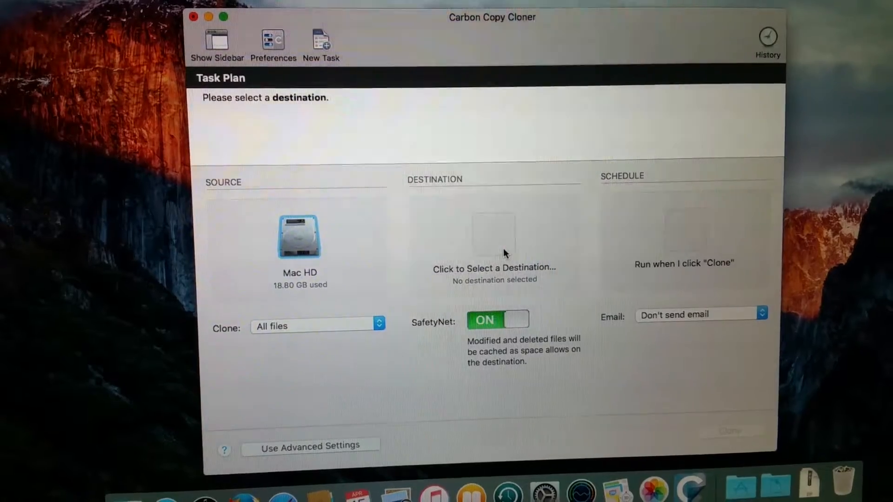
pyautogui.click(493, 235)
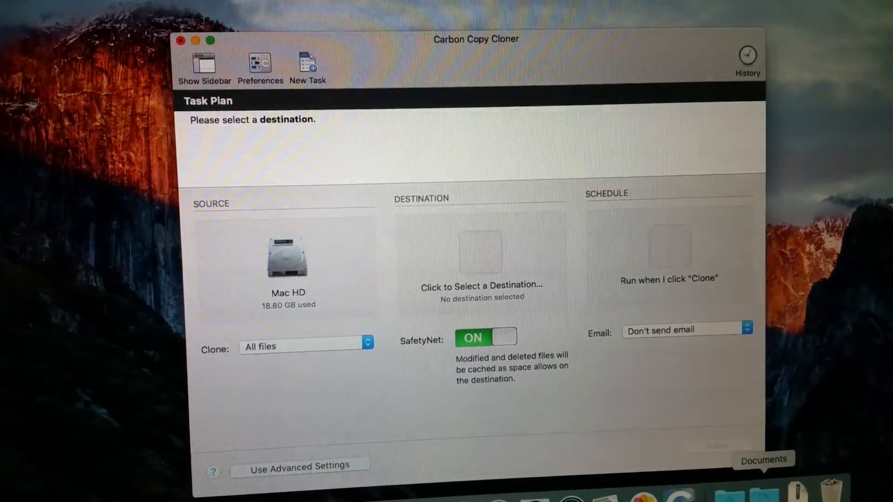
pyautogui.moveTo(470, 473)
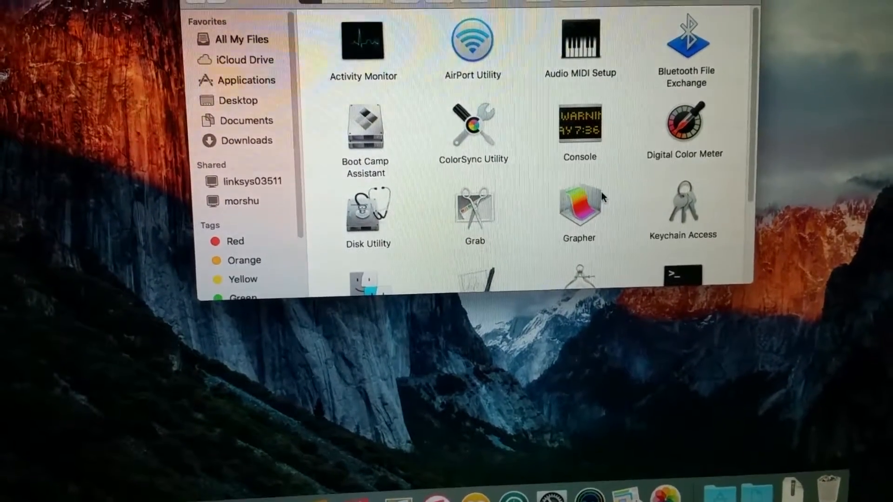
# Step: Launch Disk Utility from Utilities and select the external ASMT 2115 Media drive
pyautogui.scroll(-3)
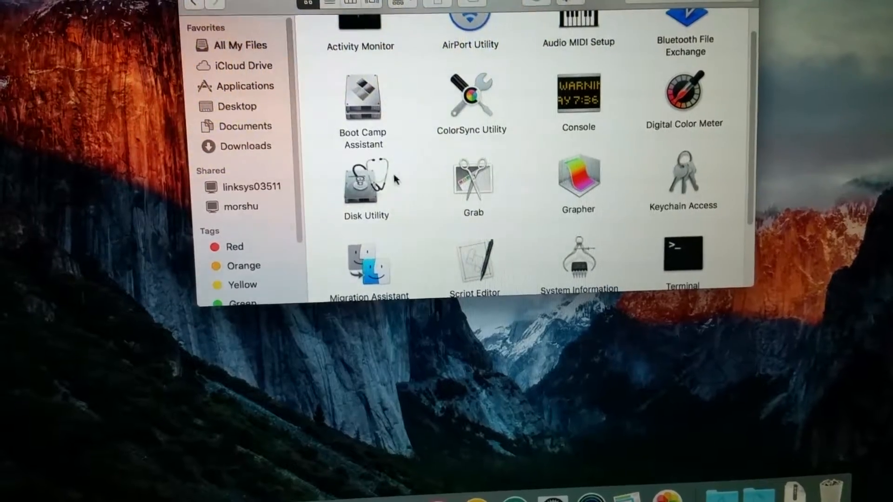
pyautogui.doubleClick(362, 181)
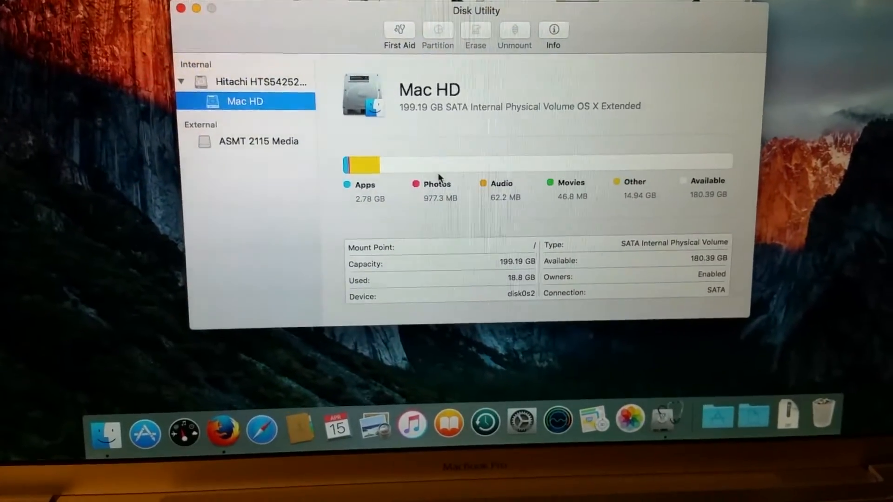
pyautogui.click(259, 82)
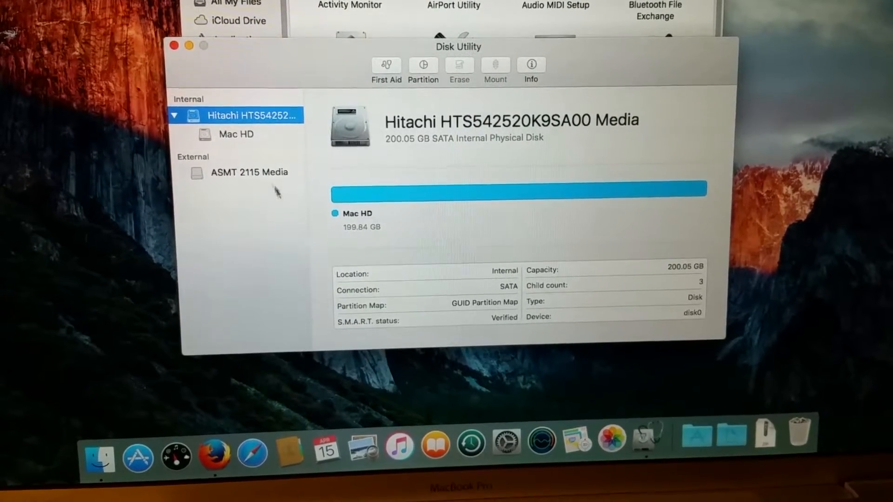
pyautogui.click(236, 134)
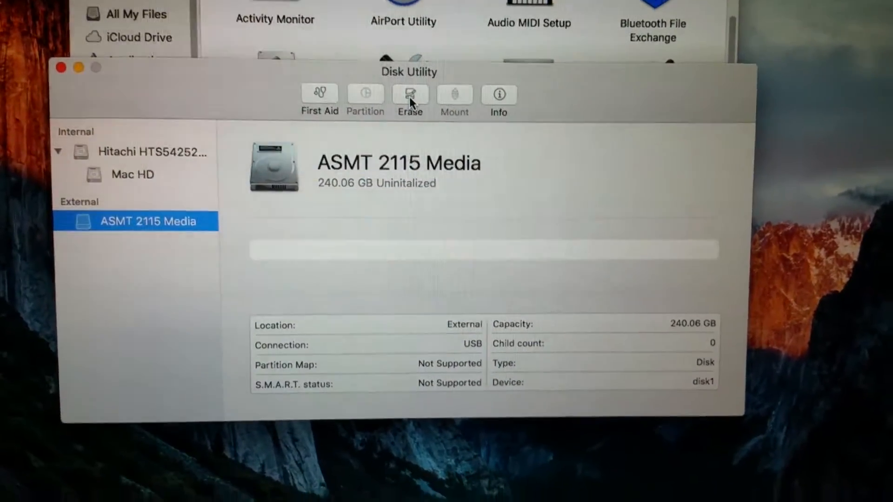
# Step: Erase the drive as OS X Extended (Journaled) volume MacSSD, declining Time Machine use
pyautogui.click(411, 94)
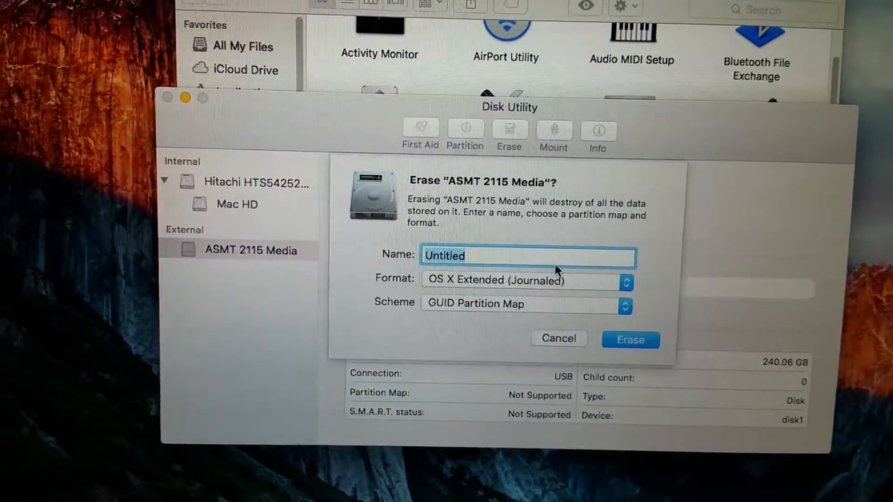
pyautogui.write('MacSSD')
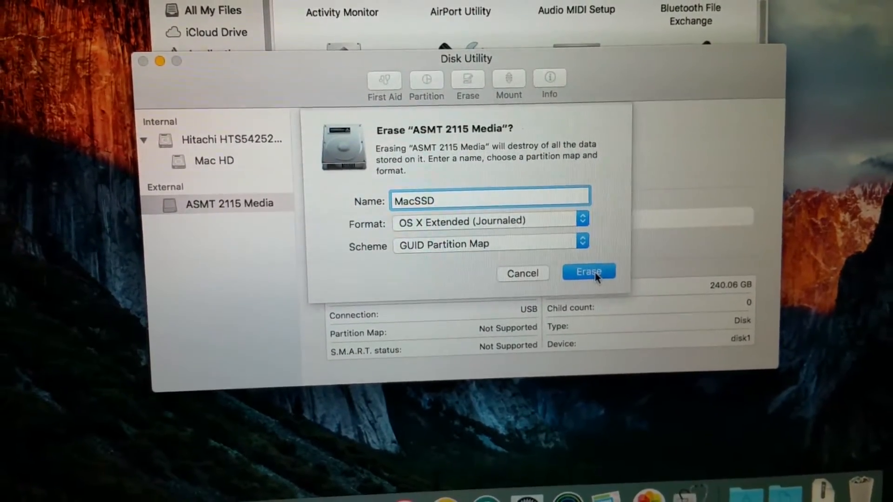
pyautogui.click(588, 271)
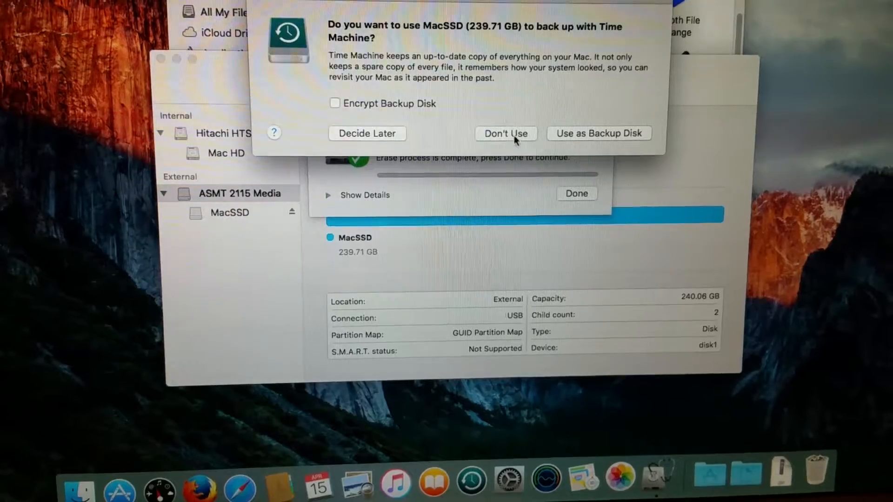
pyautogui.click(506, 134)
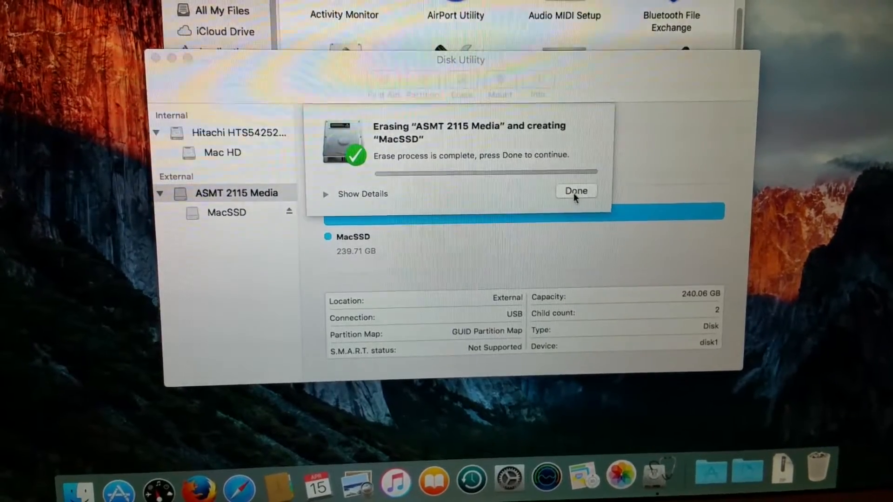
pyautogui.click(577, 191)
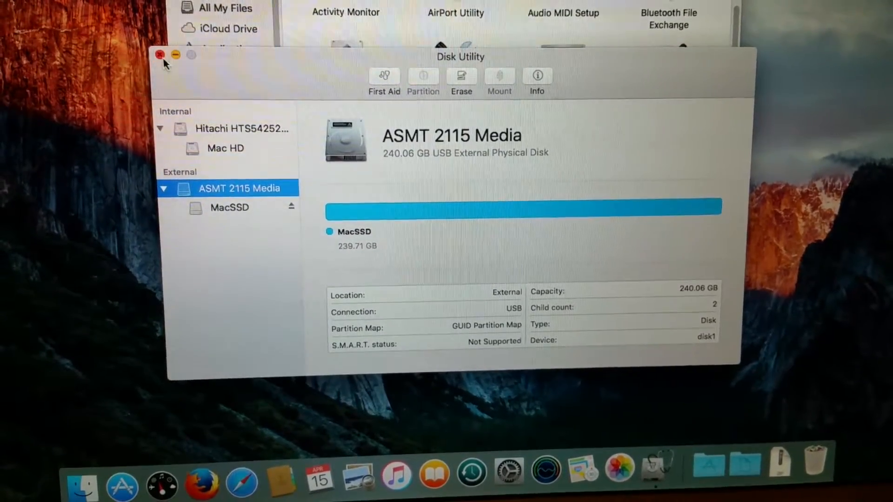
# Step: Quit Disk Utility after confirming the MacSSD volume exists
pyautogui.click(160, 55)
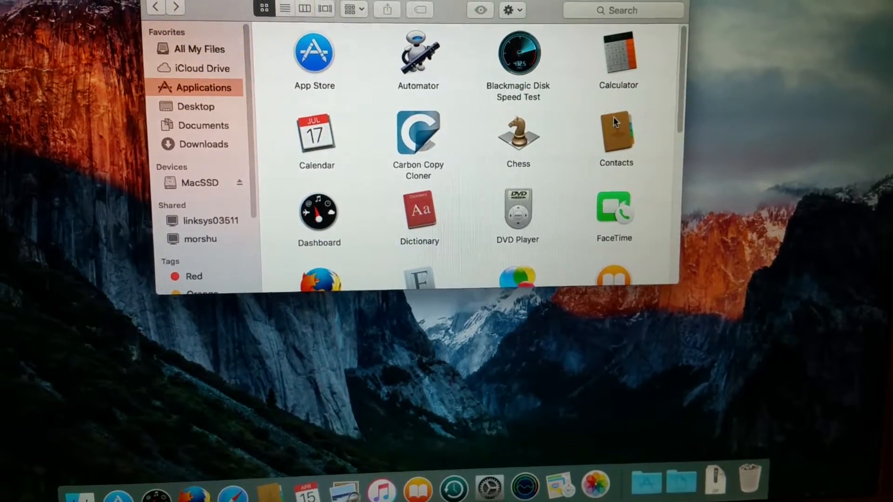
# Step: Launch Carbon Copy Cloner from the Applications folder
pyautogui.click(420, 138)
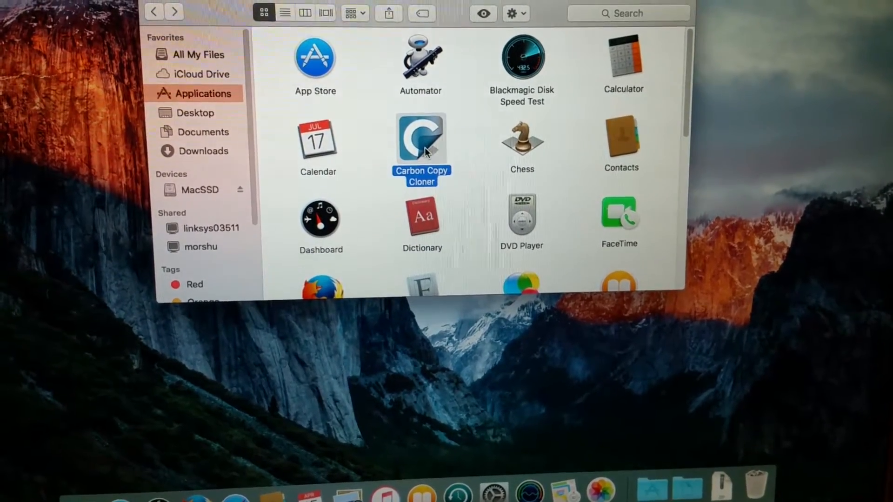
pyautogui.doubleClick(421, 138)
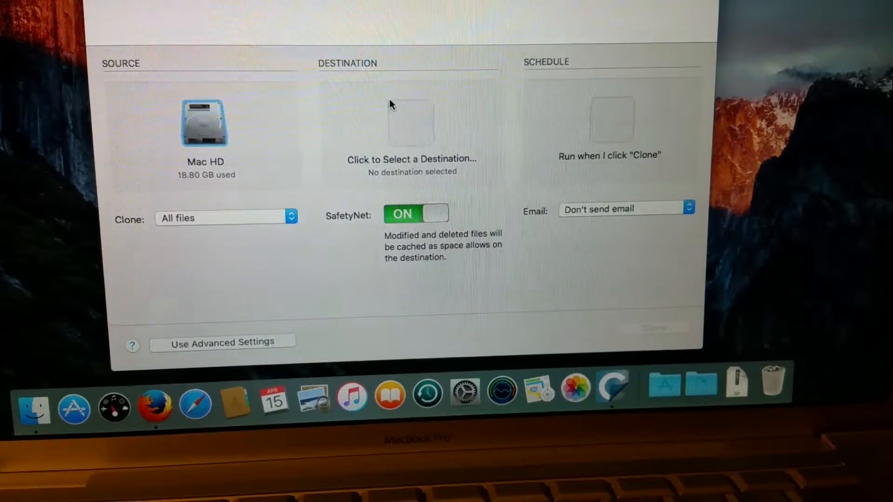
# Step: Choose MacSSD as the clone destination for the Mac HD task
pyautogui.click(411, 122)
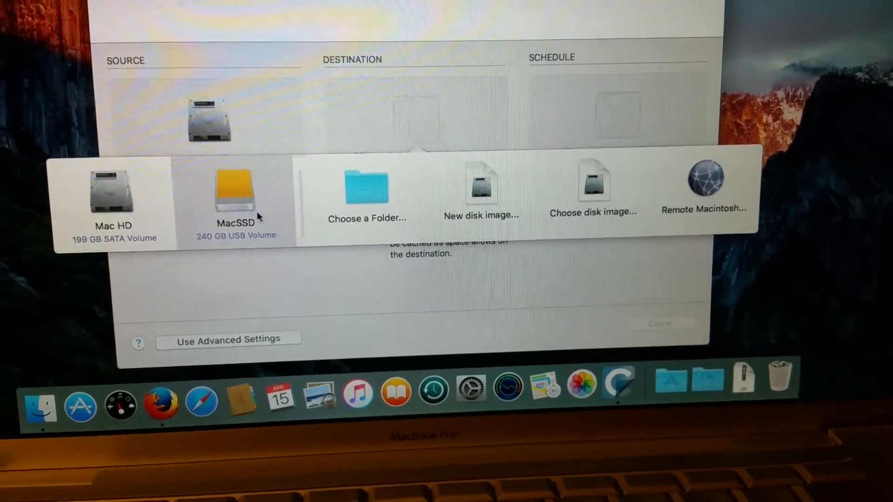
pyautogui.click(236, 193)
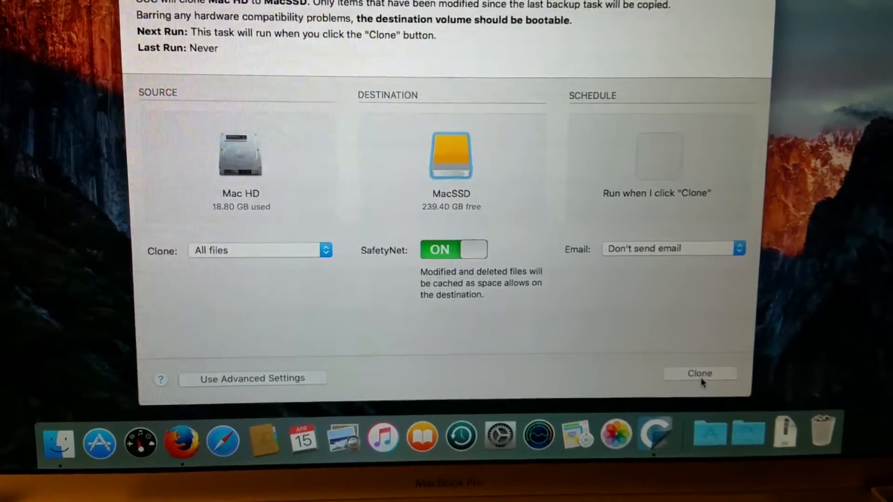
pyautogui.click(701, 373)
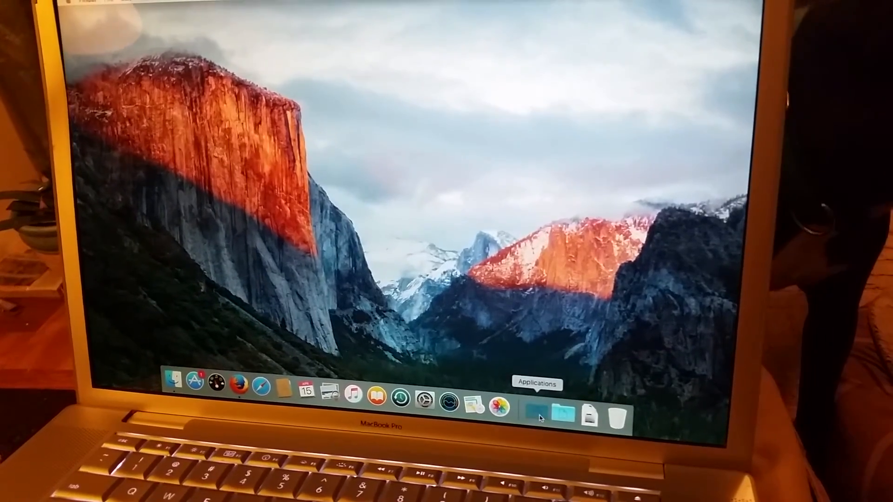
# Step: Show the Applications stack from the Dock, listing Novabench and Utilities
pyautogui.click(534, 411)
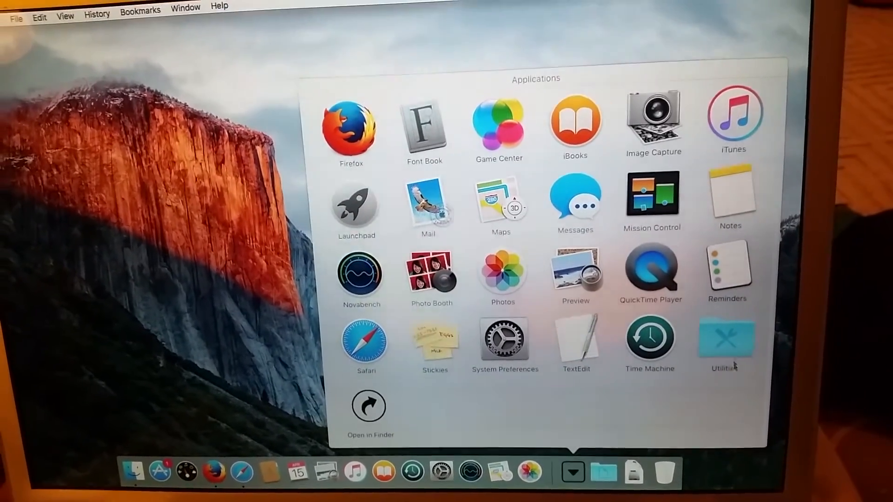
# Step: Look inside the Utilities folder and launch Disk Utility from it
pyautogui.doubleClick(725, 341)
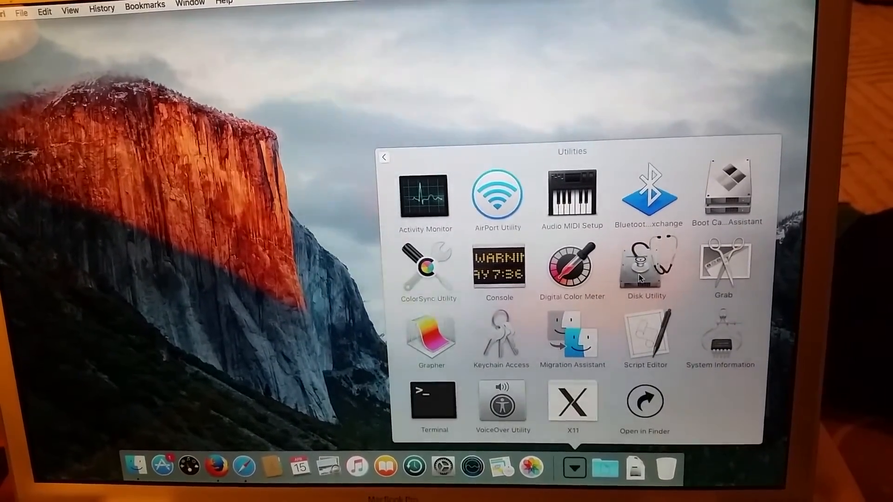
pyautogui.doubleClick(646, 268)
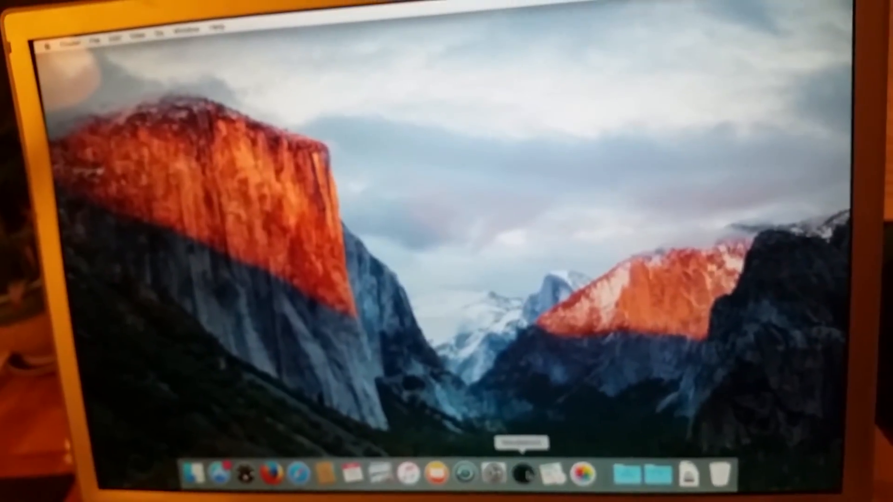
# Step: Launch Novabench from the Dock to view the new after-SSD results
pyautogui.click(521, 473)
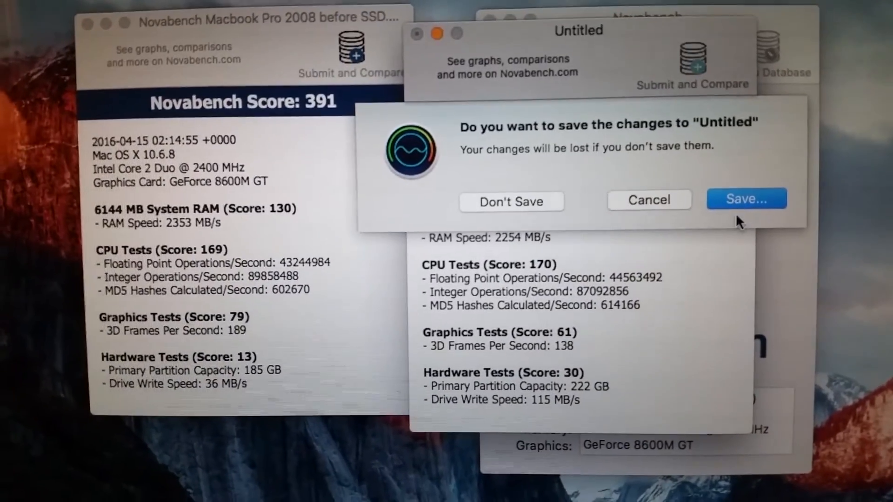
# Step: Save the results to Documents as 'novabench Macbook pro 2008 after SSD'
pyautogui.click(747, 198)
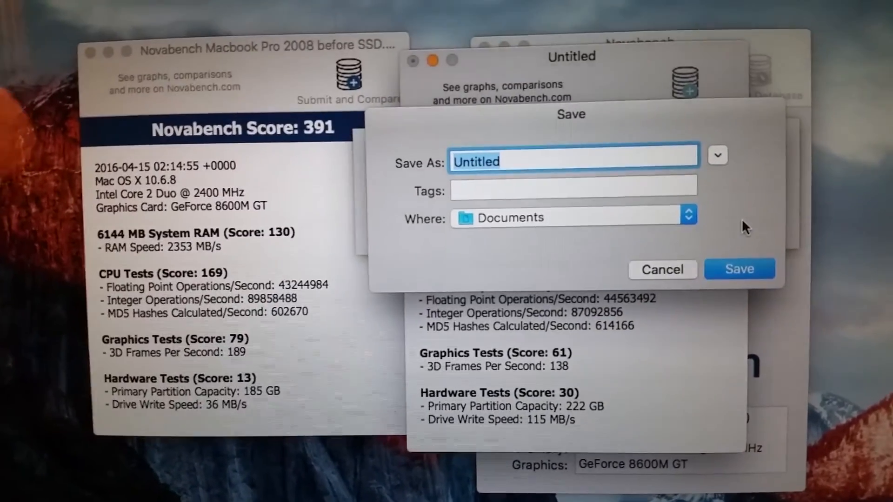
pyautogui.write('nova')
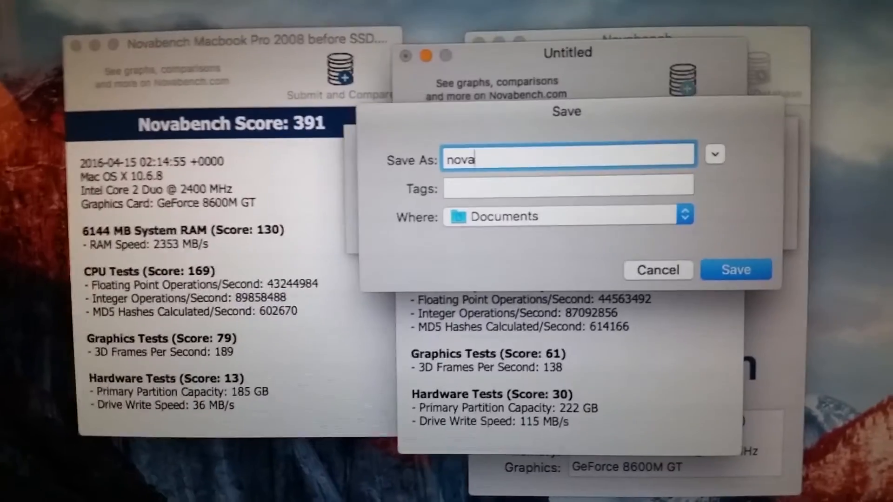
pyautogui.write('bench Macbook pro 2')
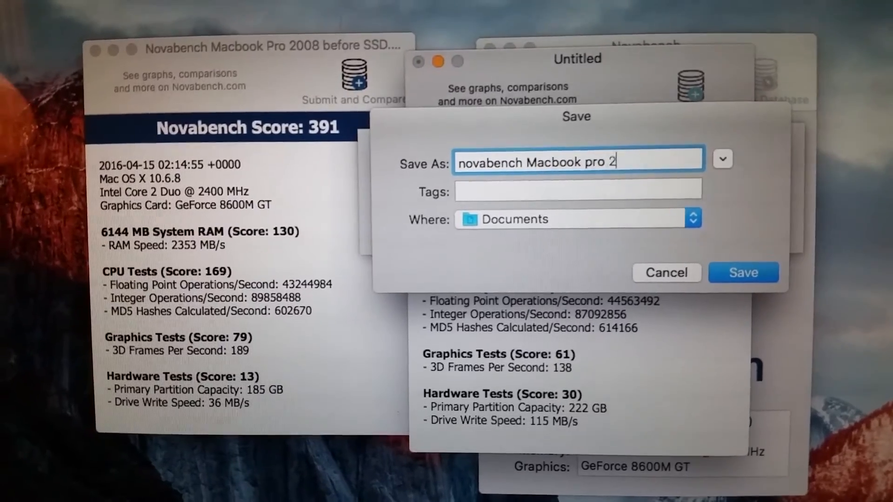
pyautogui.write('008 after')
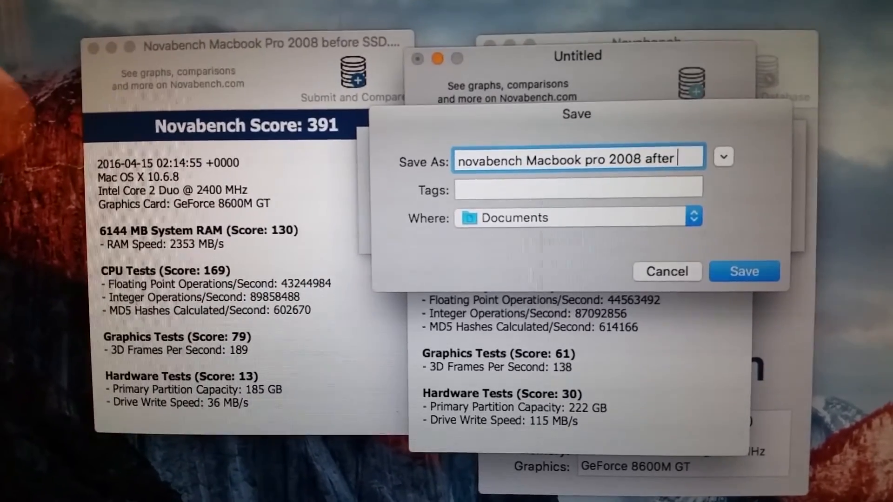
pyautogui.write('SSD')
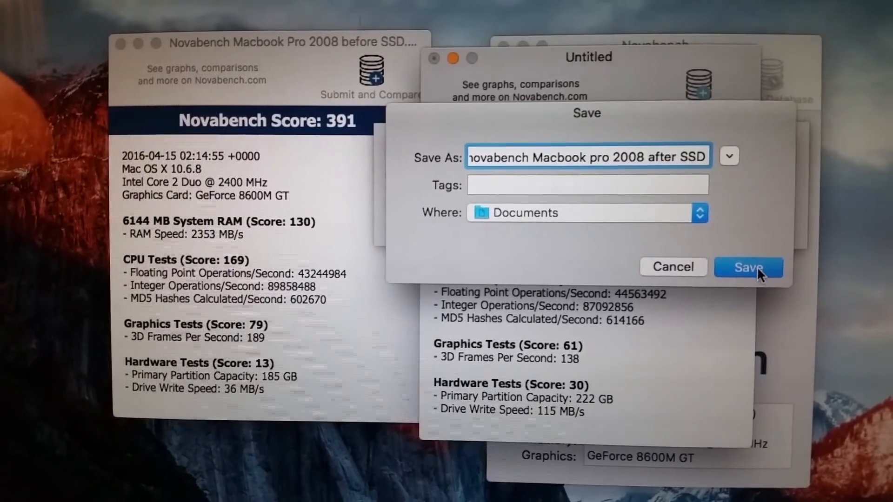
pyautogui.click(748, 268)
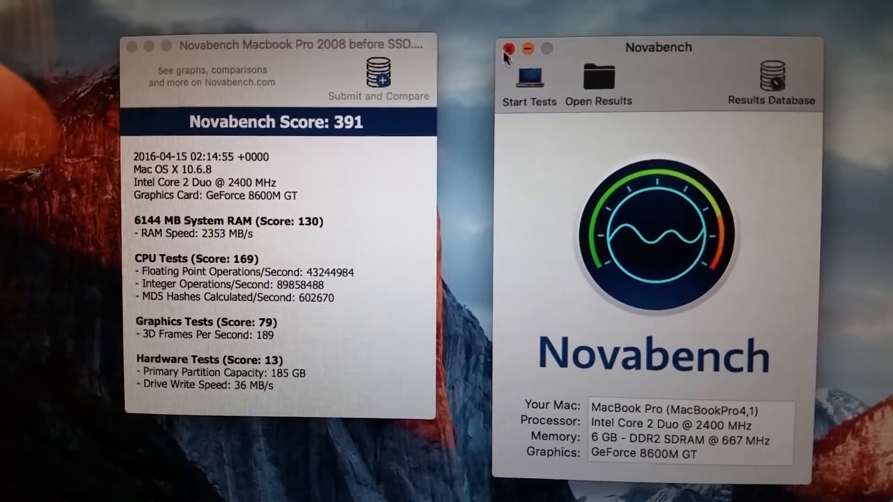